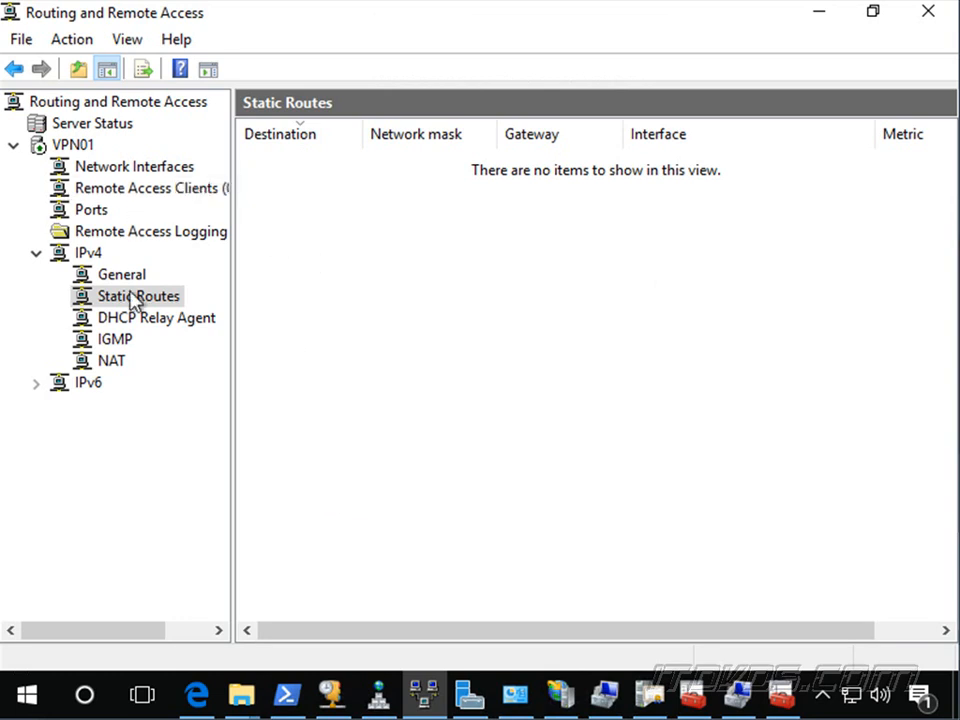
- Select Static Routes under VPN01 > IPv4 to view its empty route list
click(138, 296)
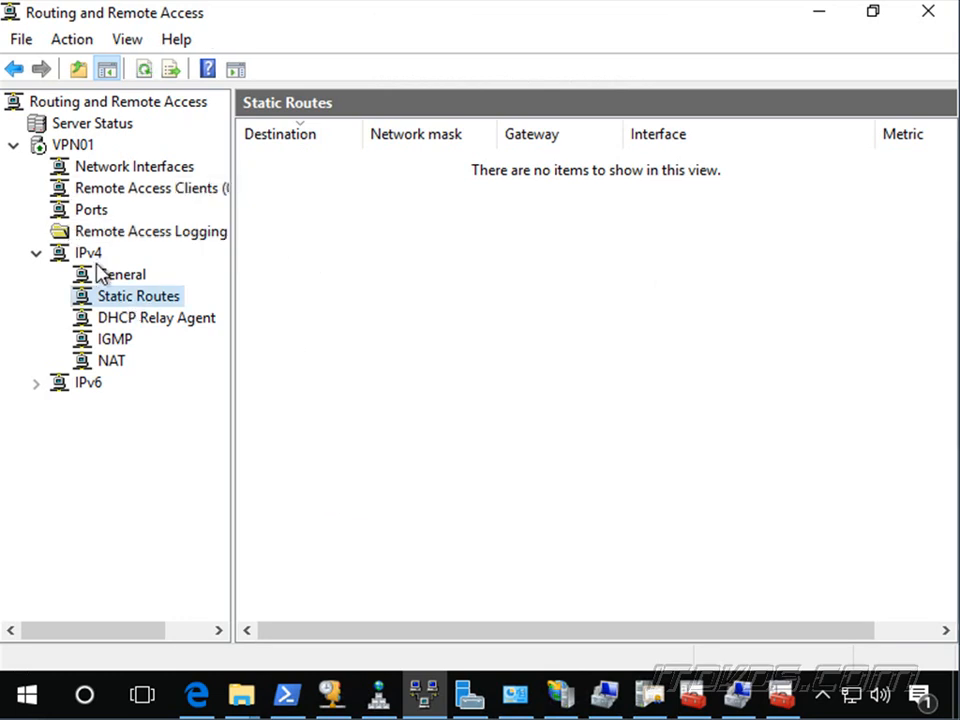
- Create a static route on InternalNIC to 192.168.7.0, mask 255.255.255.0, gateway 192.168.6.254
right_click(138, 296)
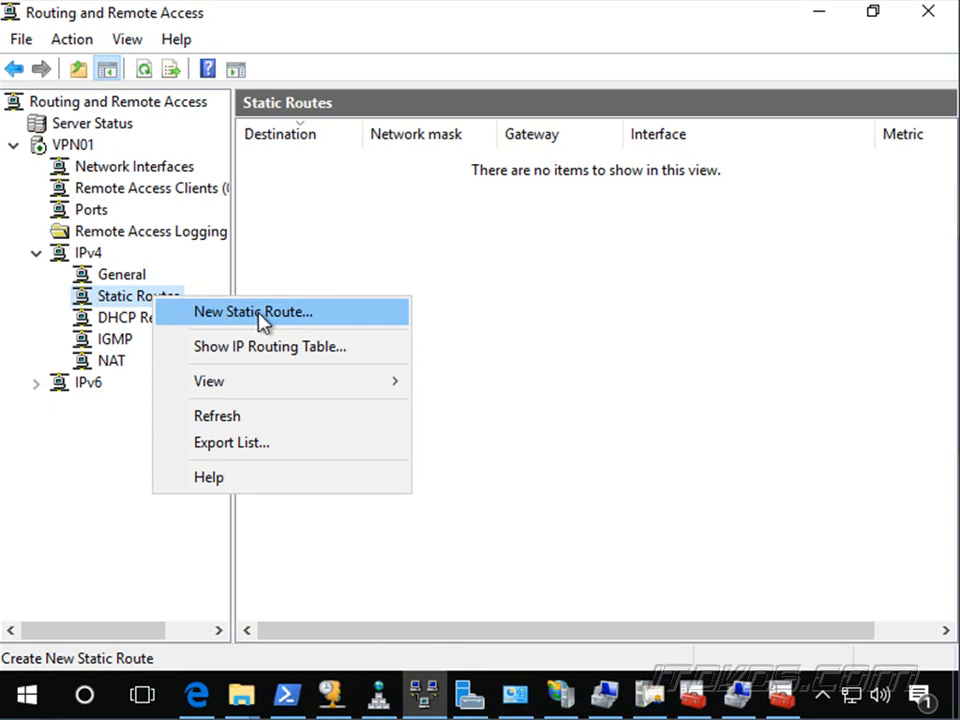
click(252, 311)
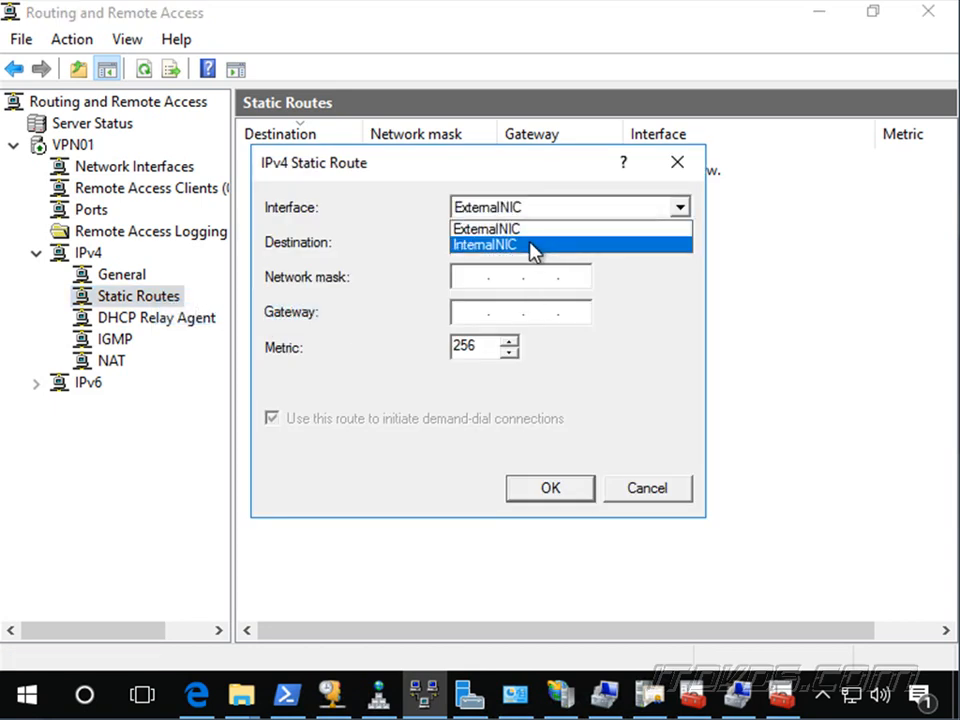
click(485, 245)
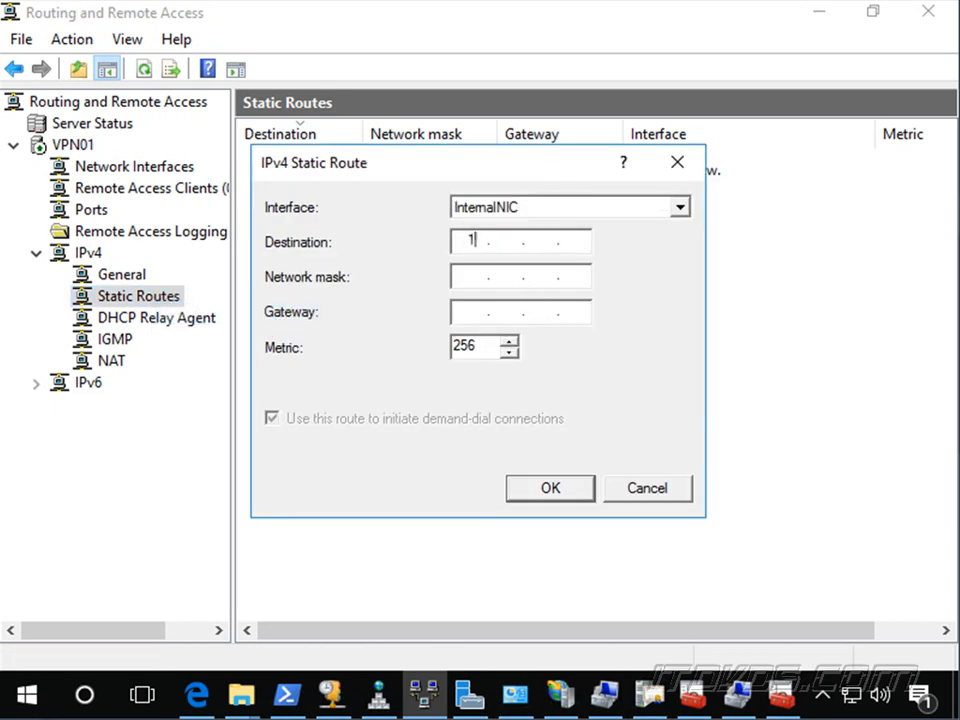
text(92.168.7.0)
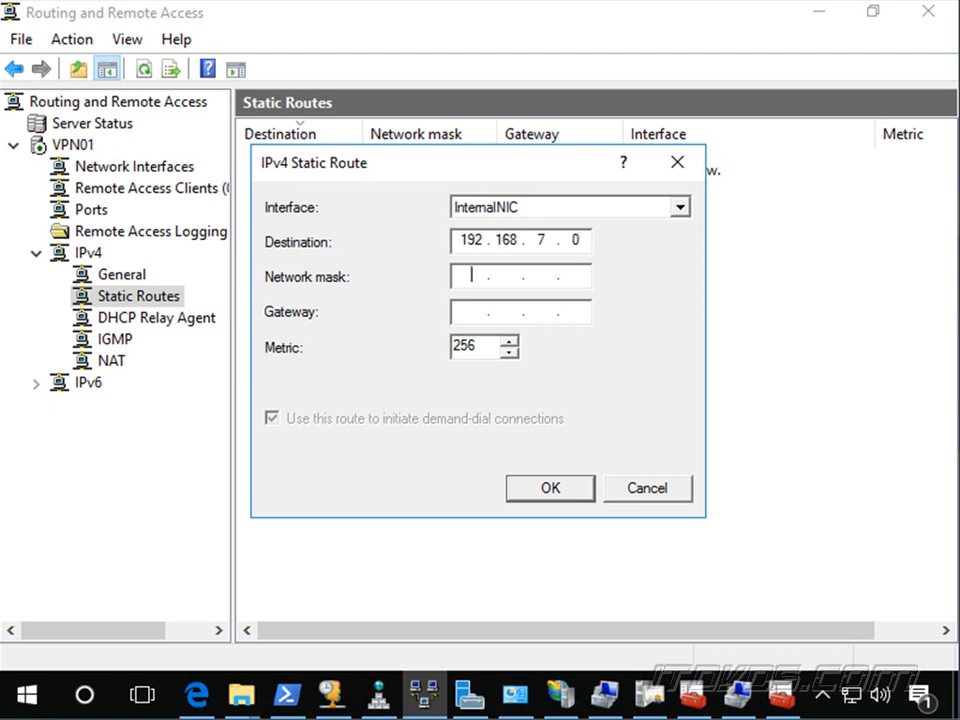
text(255.255.255.)
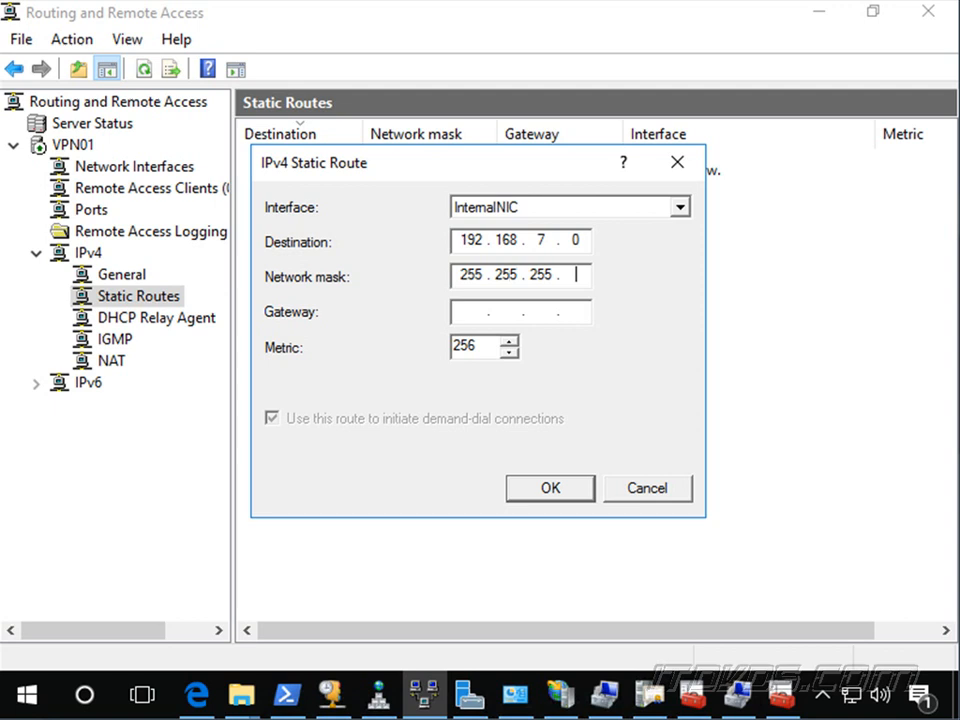
text(192 . 168 . 6 . 254)
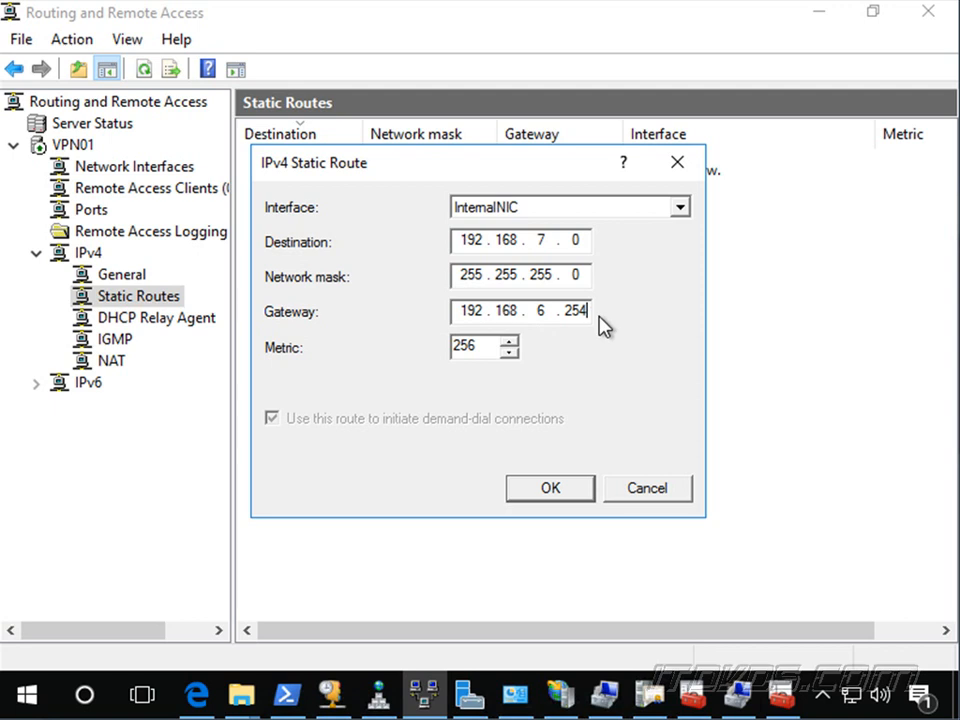
click(570, 311)
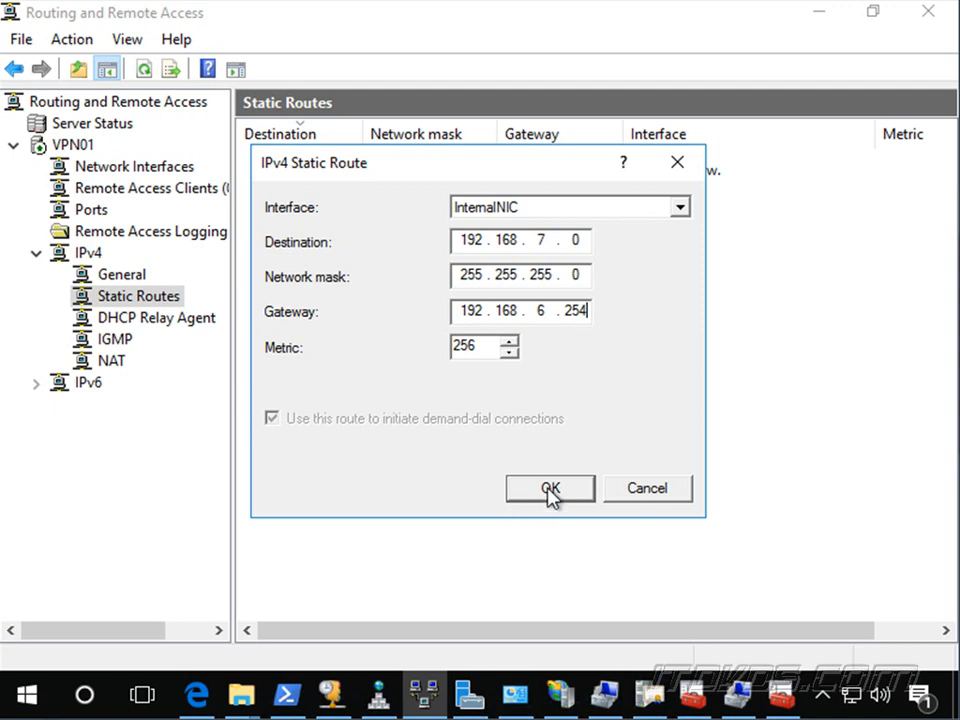
- Save the 192.168.7.0 route, then enter 192.168.8.0/255.255.255.0 via 192.168.6.254 on InternalNIC
click(549, 488)
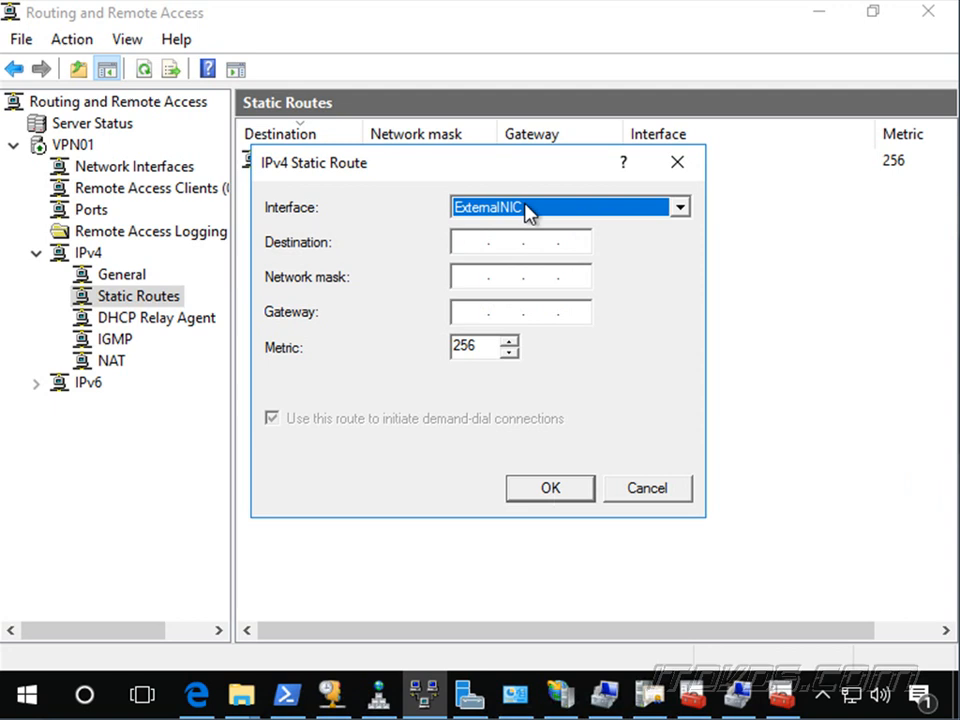
click(570, 207)
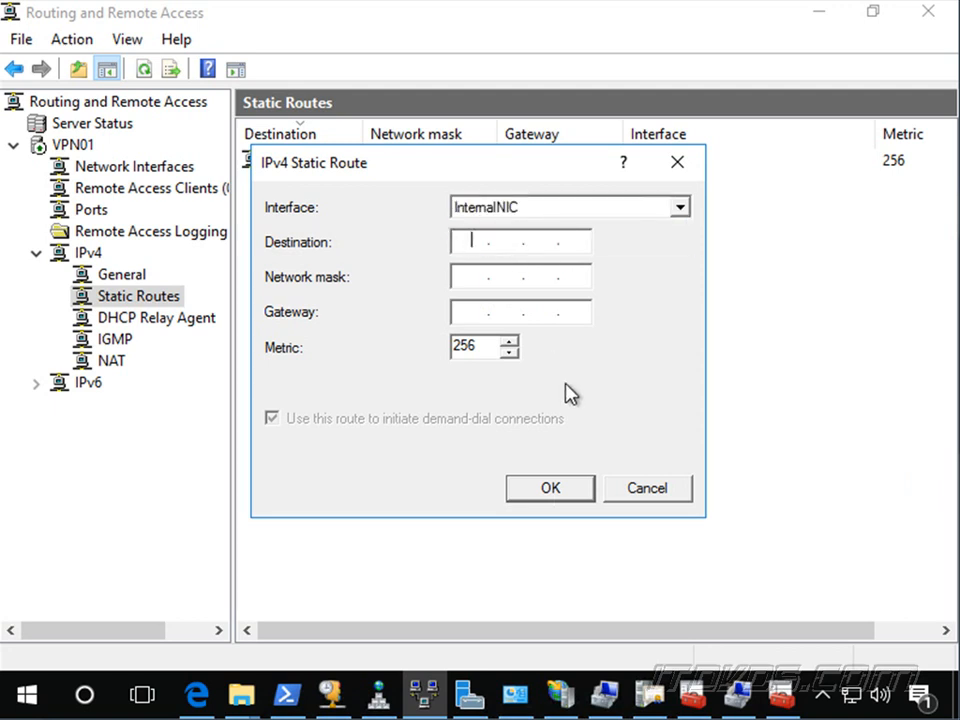
text(192.168.8.0)
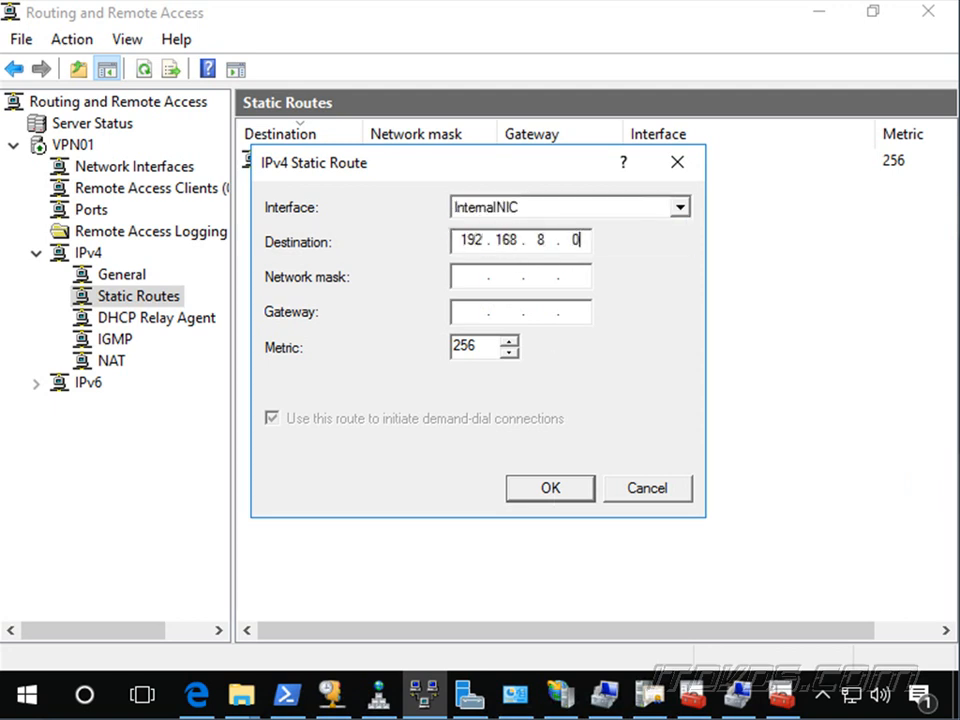
text(192.168..)
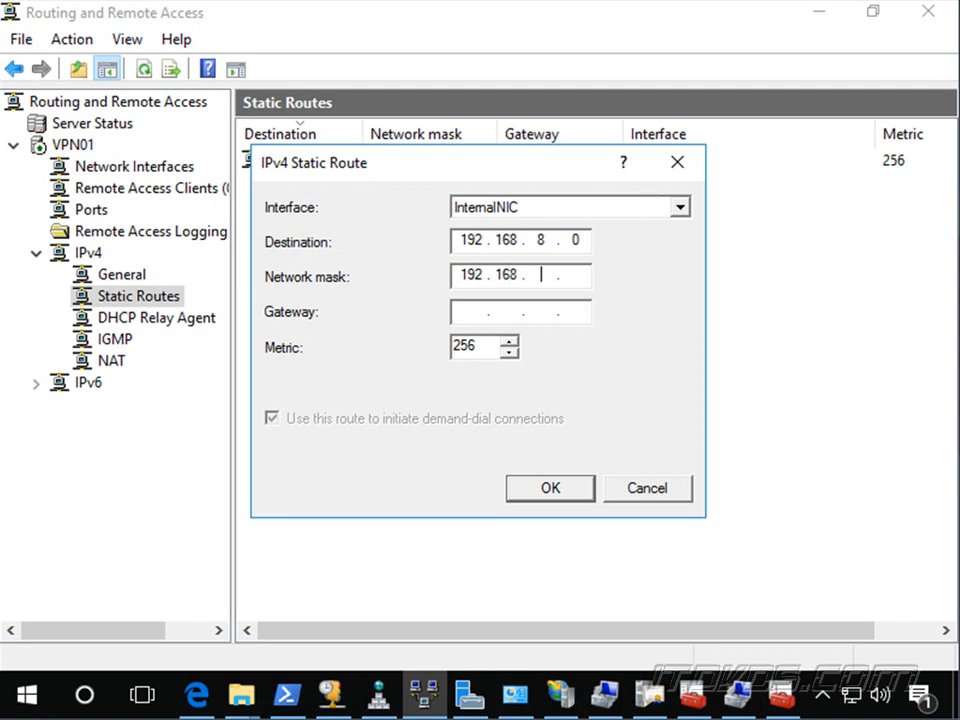
text(1...)
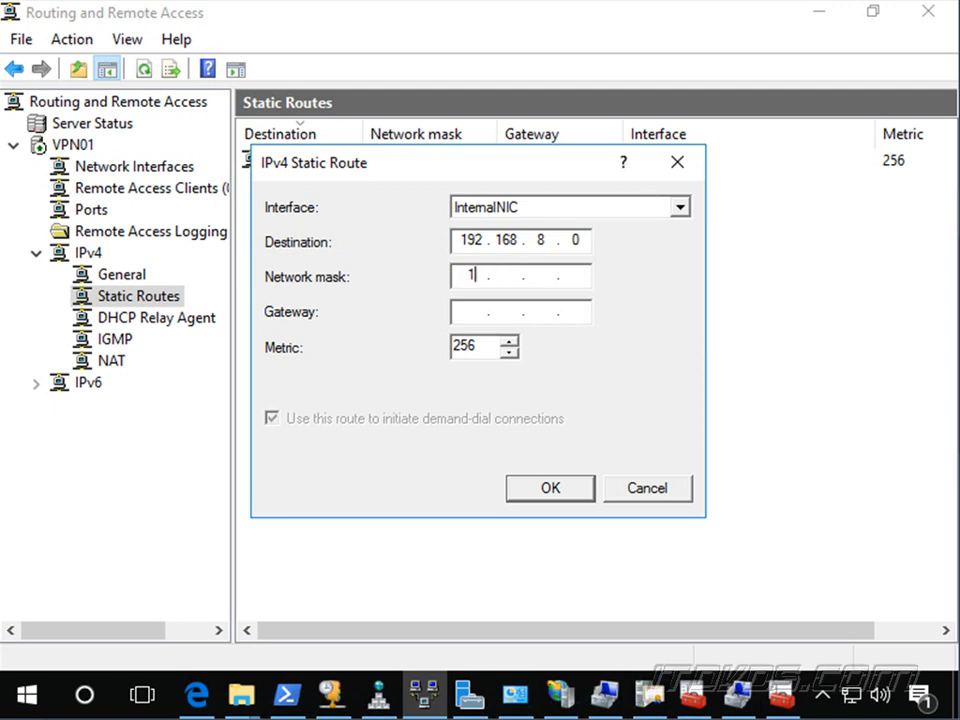
text(55.255.)
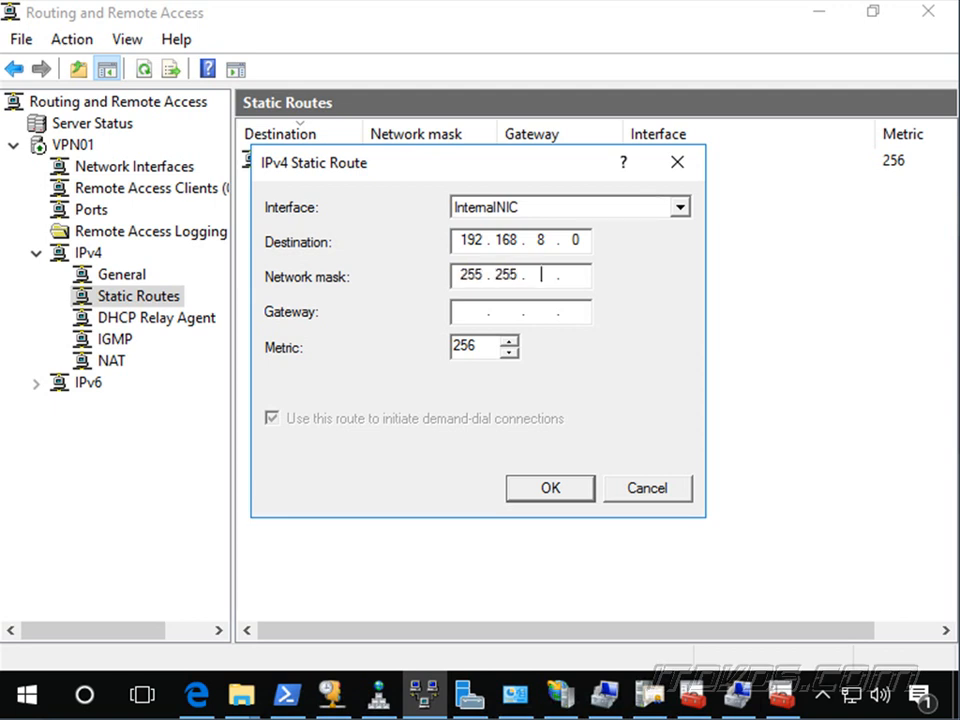
text(192.16)
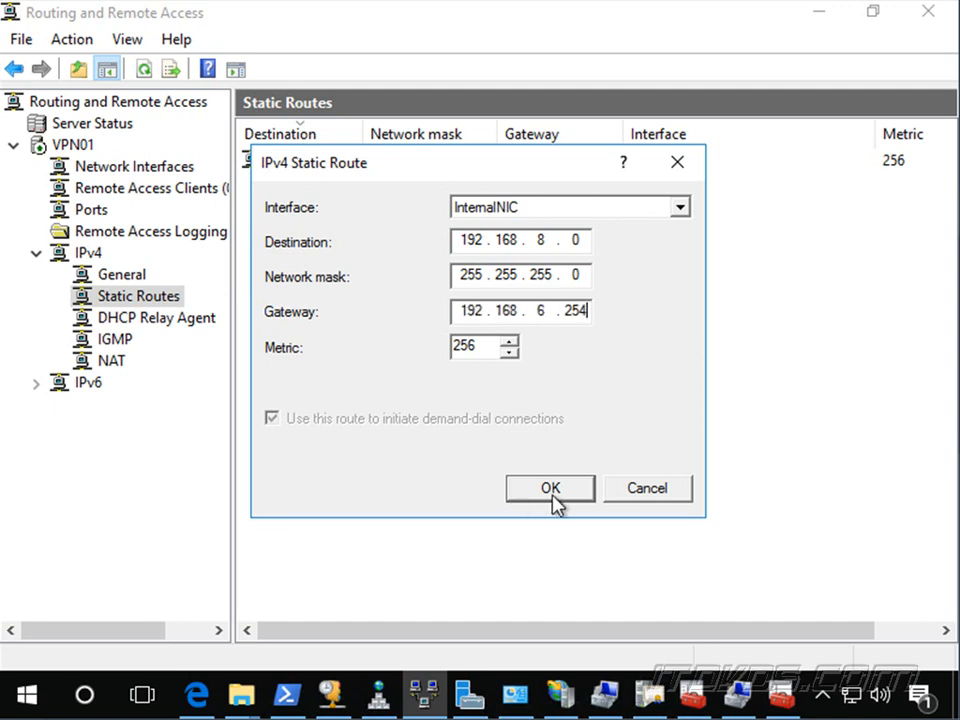
click(550, 488)
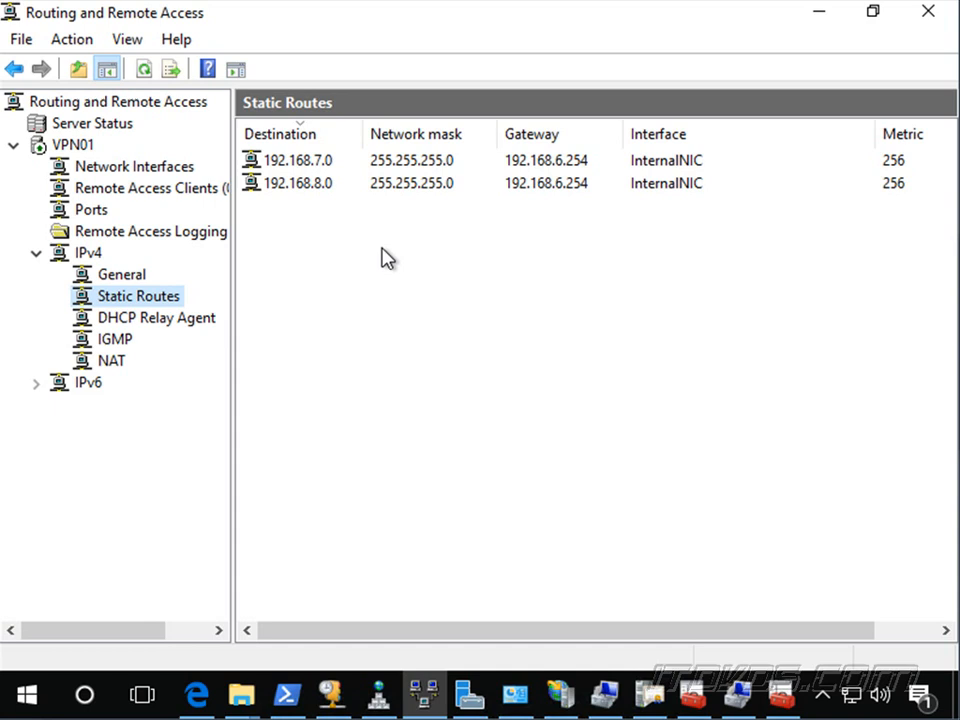
mouse_move(205, 315)
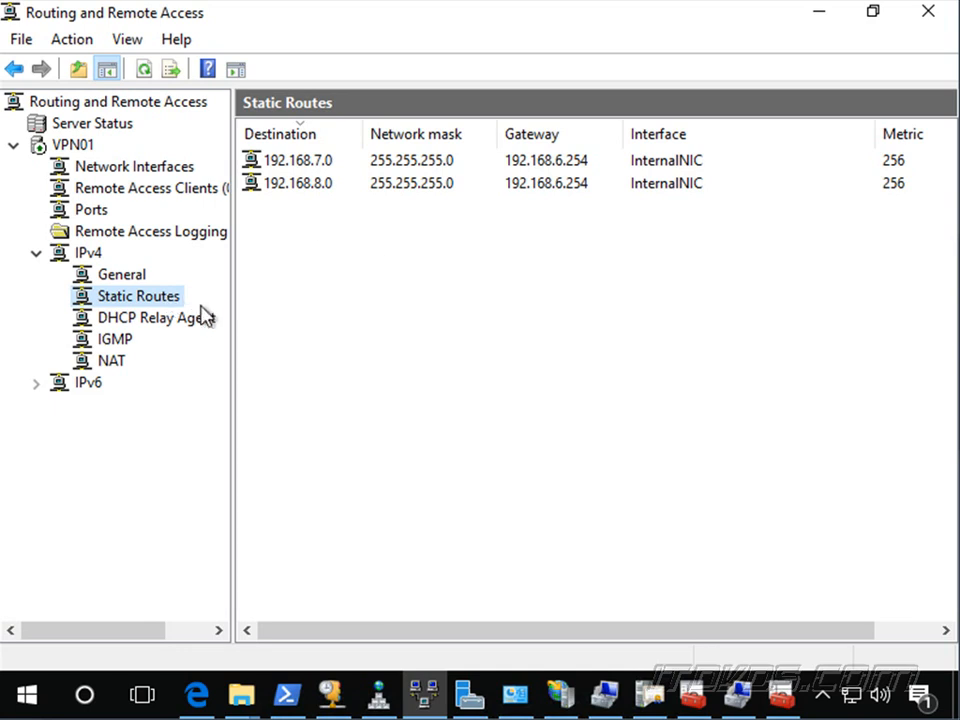
mouse_move(315, 190)
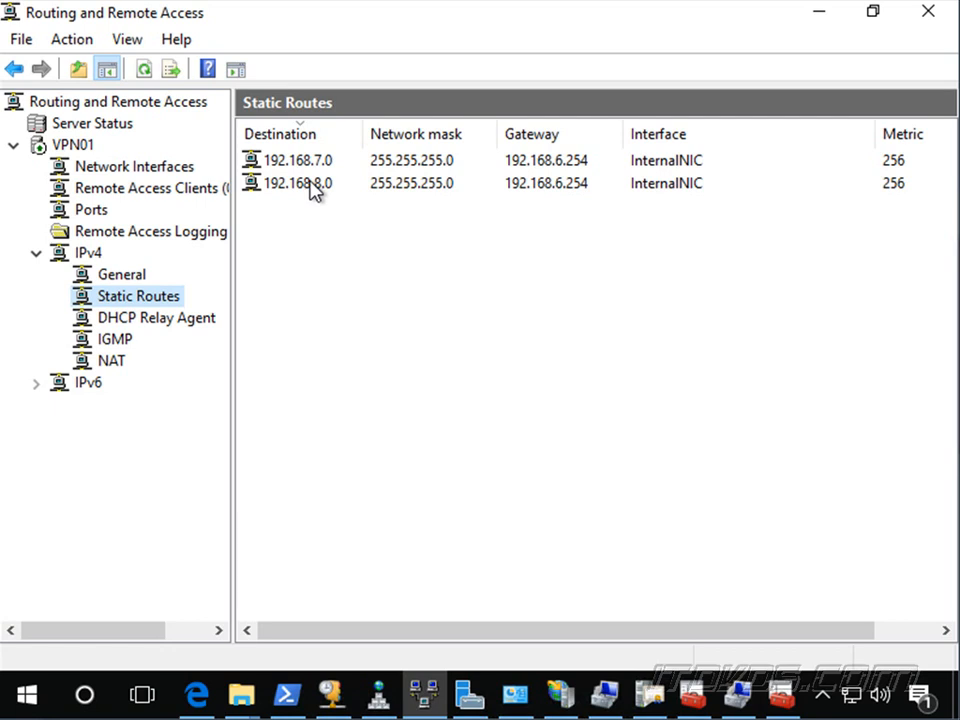
mouse_move(350, 255)
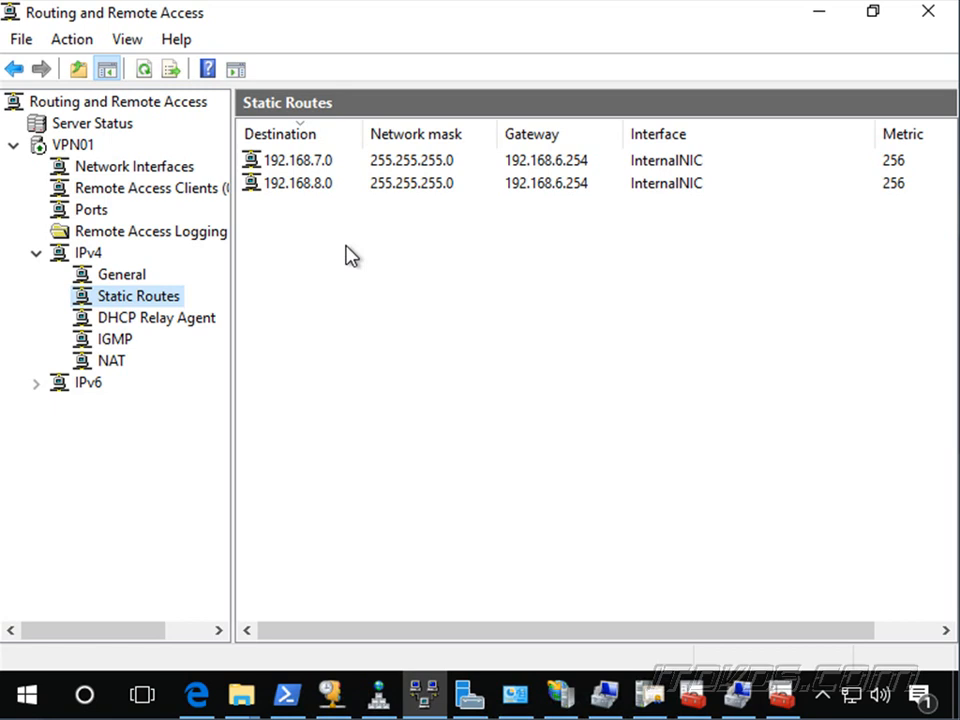
mouse_move(287, 188)
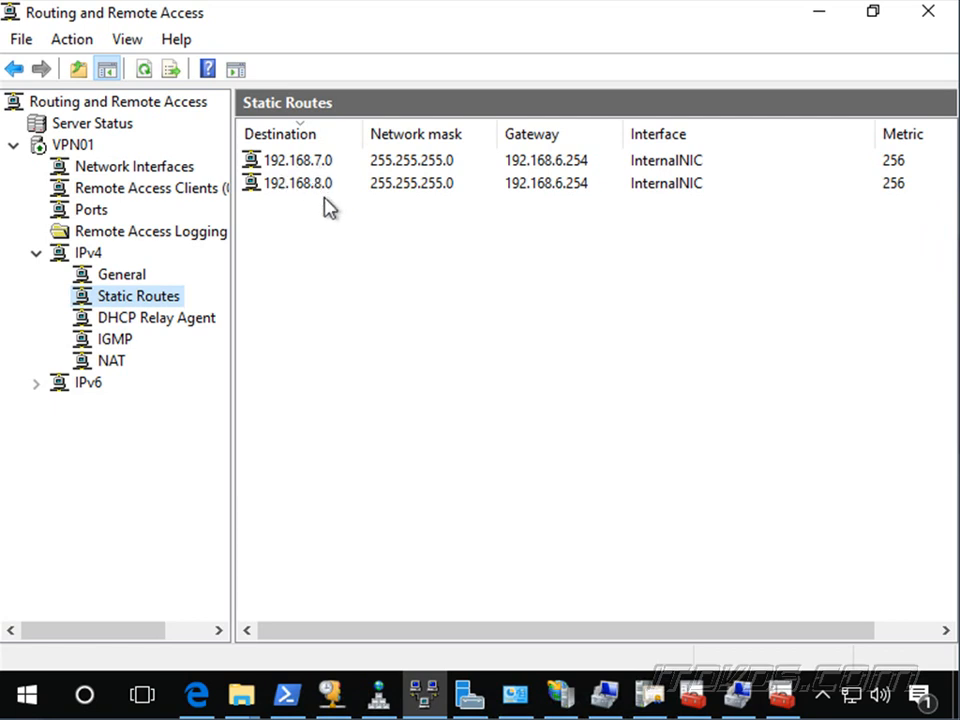
mouse_move(344, 270)
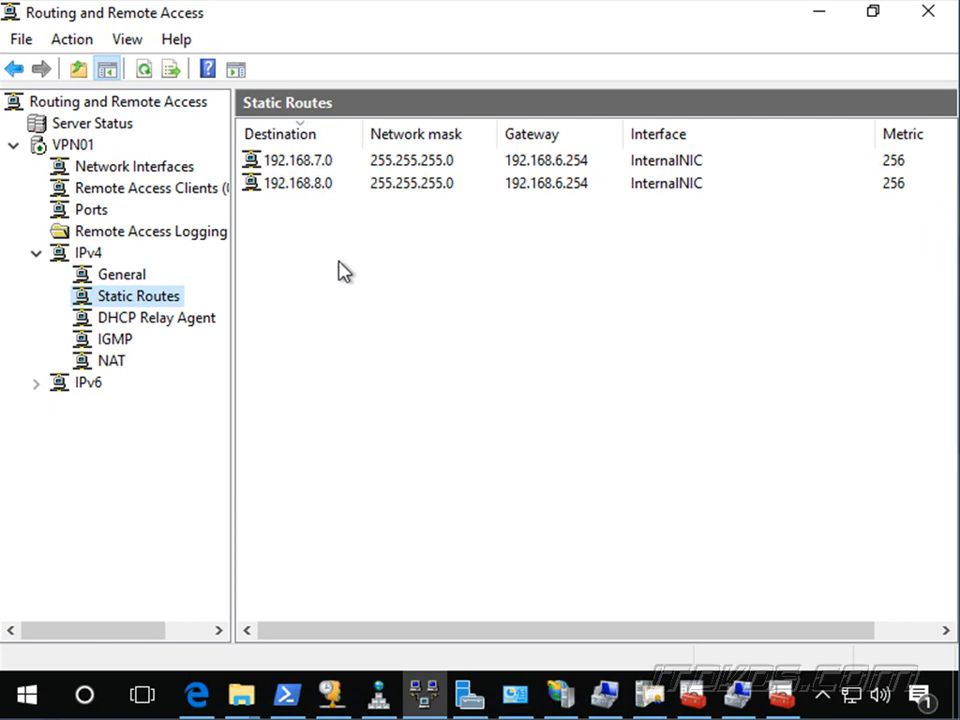
mouse_move(285, 310)
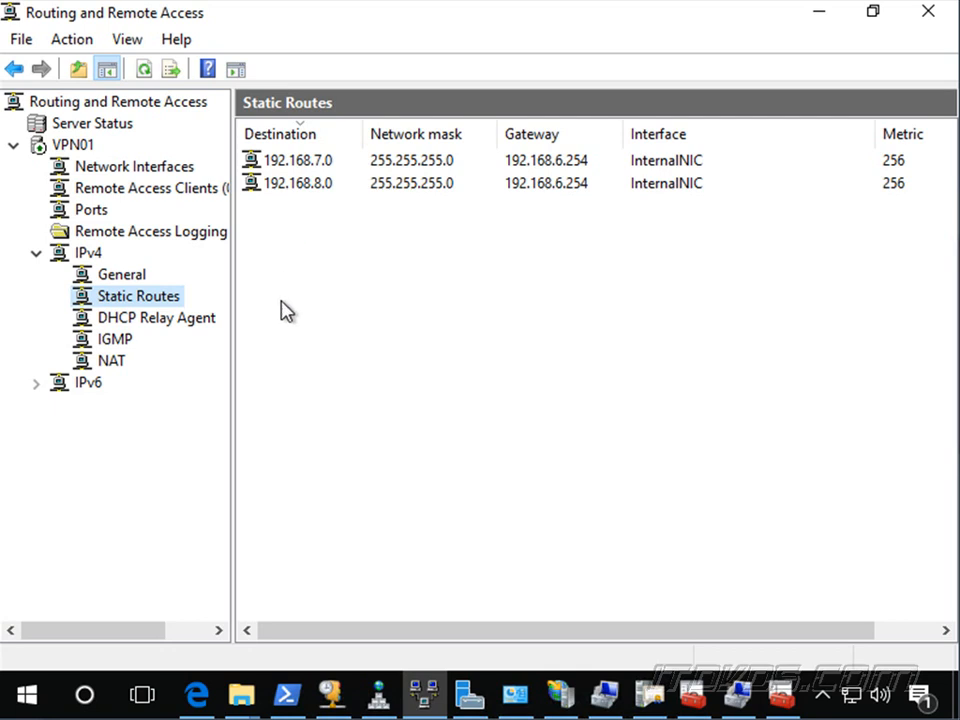
mouse_move(279, 258)
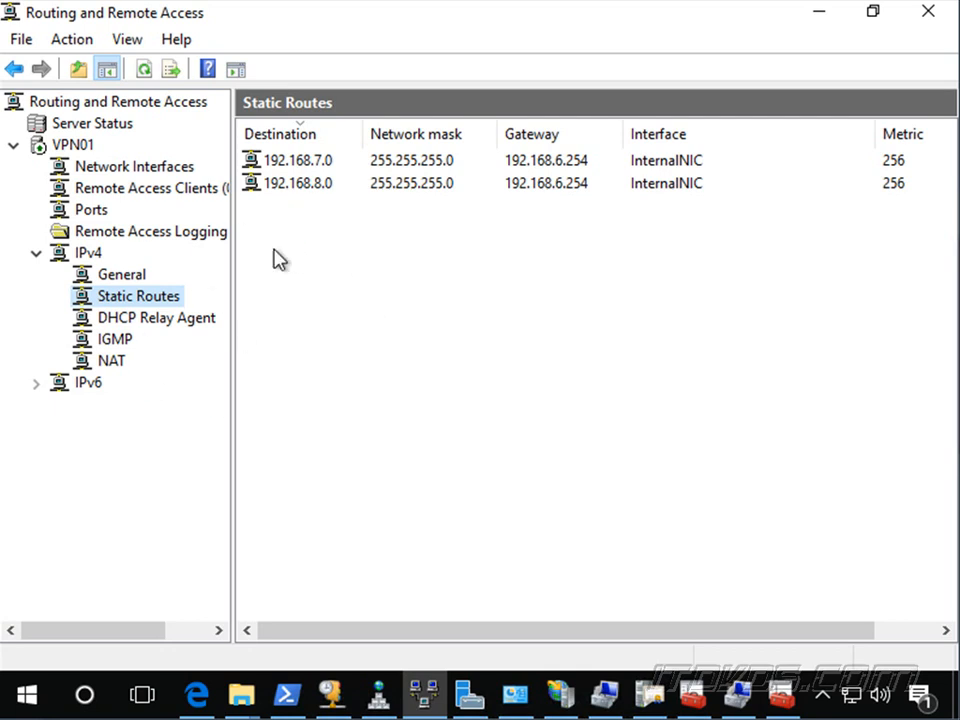
mouse_move(213, 325)
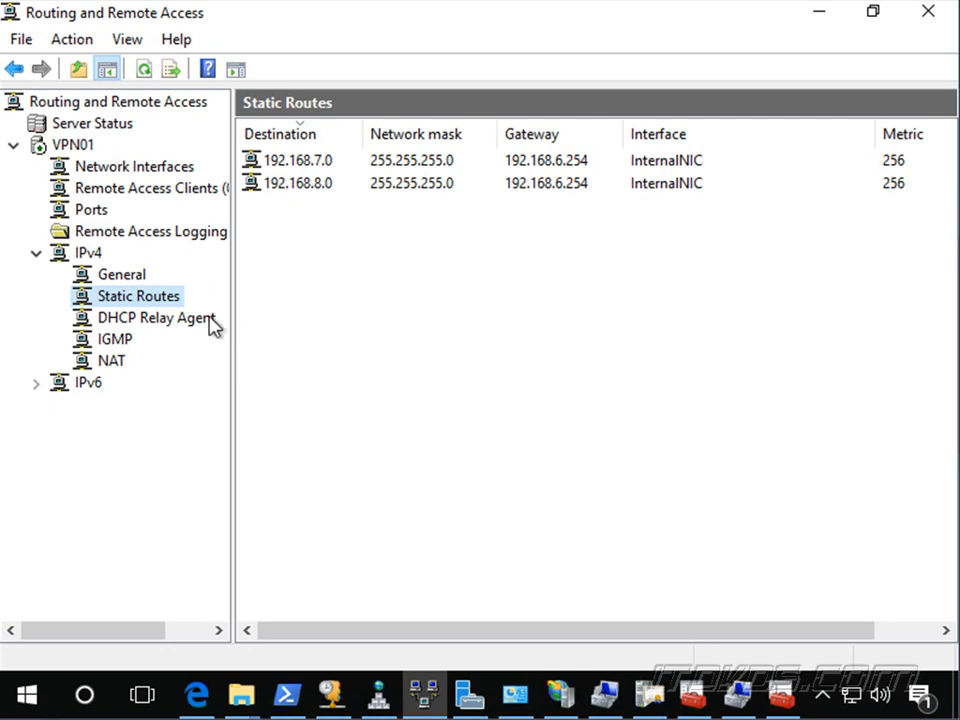
mouse_move(335, 219)
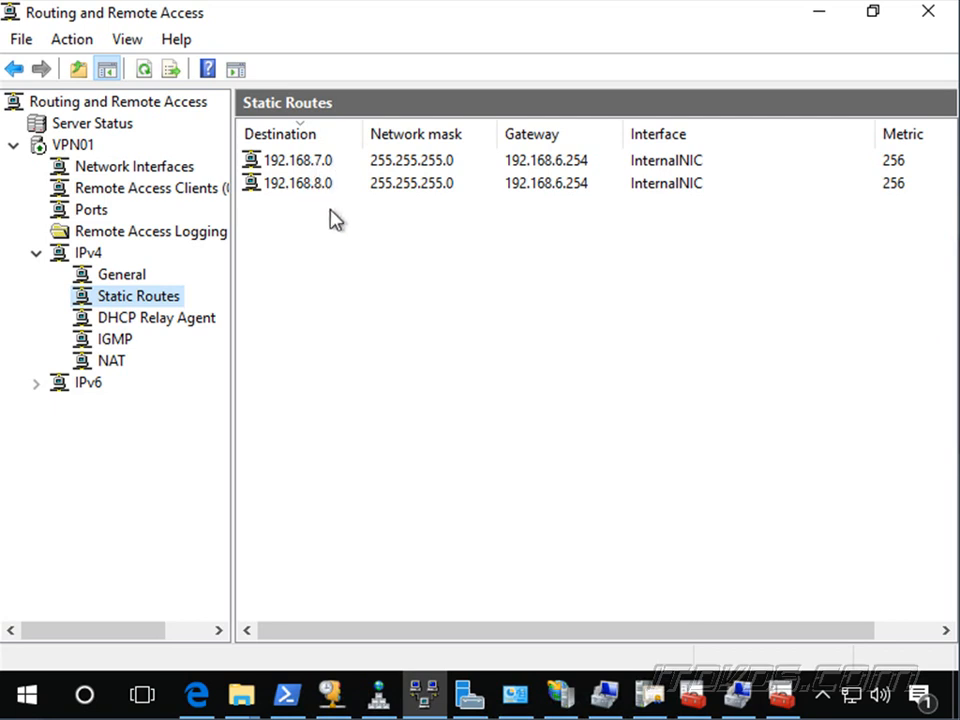
mouse_move(315, 195)
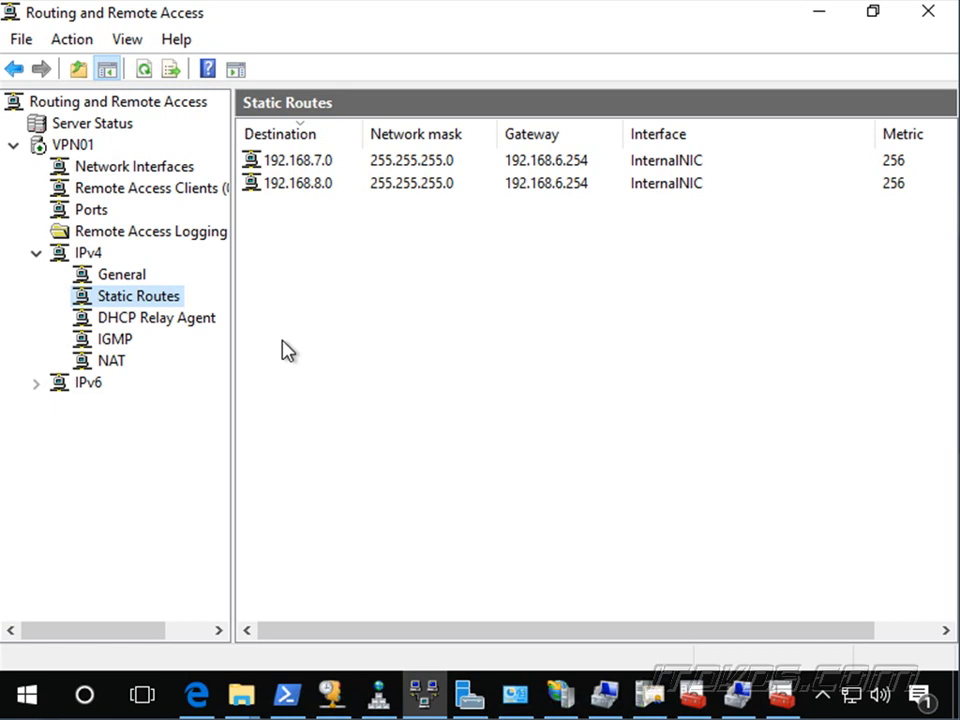
mouse_move(420, 357)
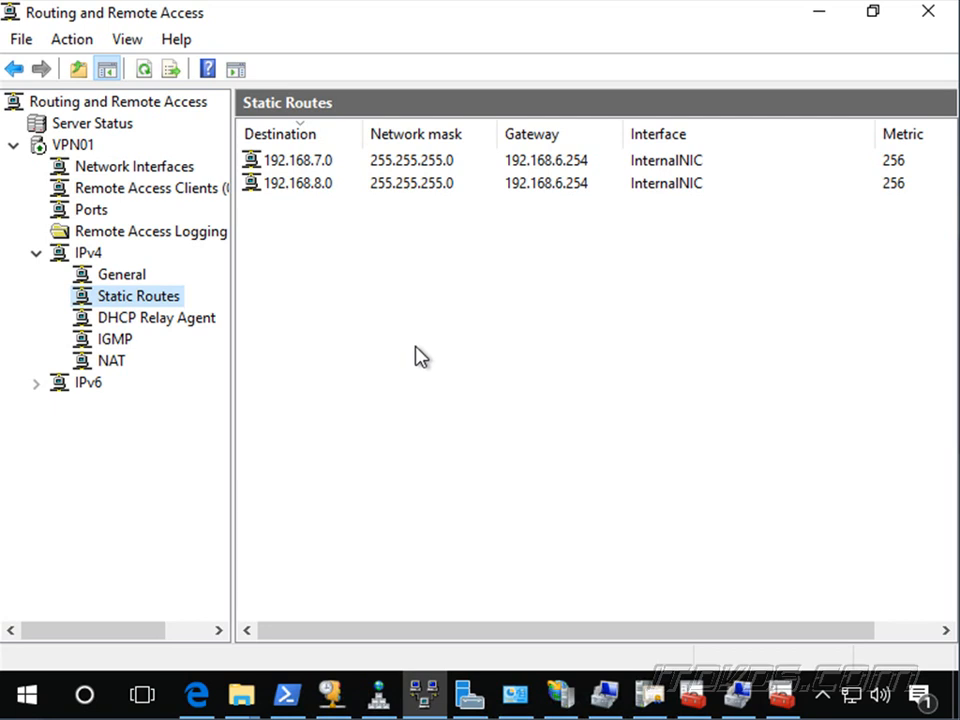
mouse_move(455, 313)
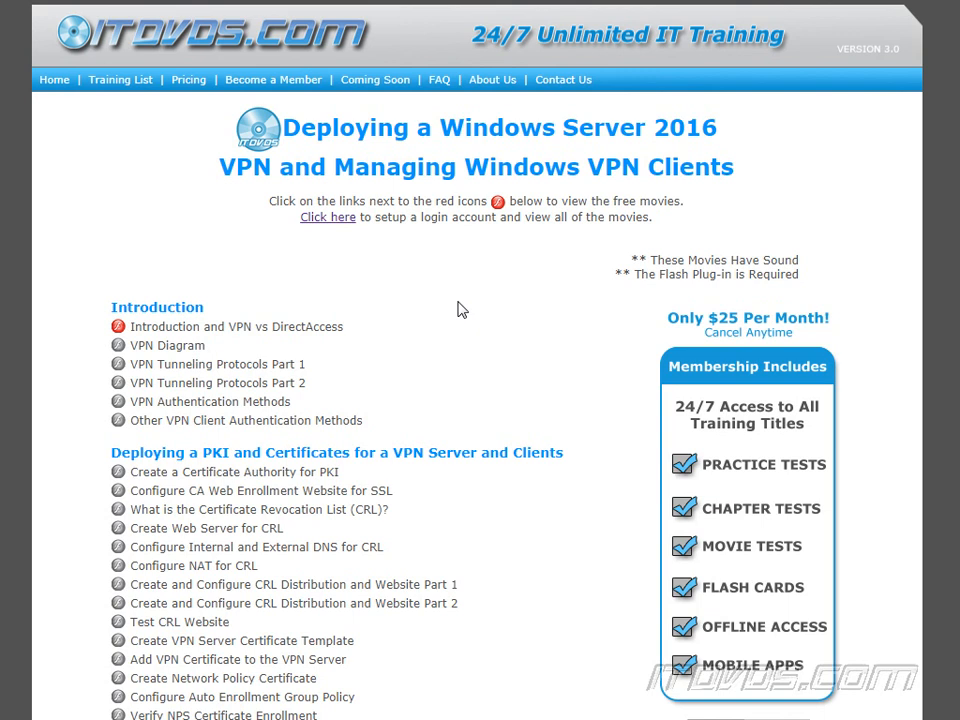
scroll(down, 3)
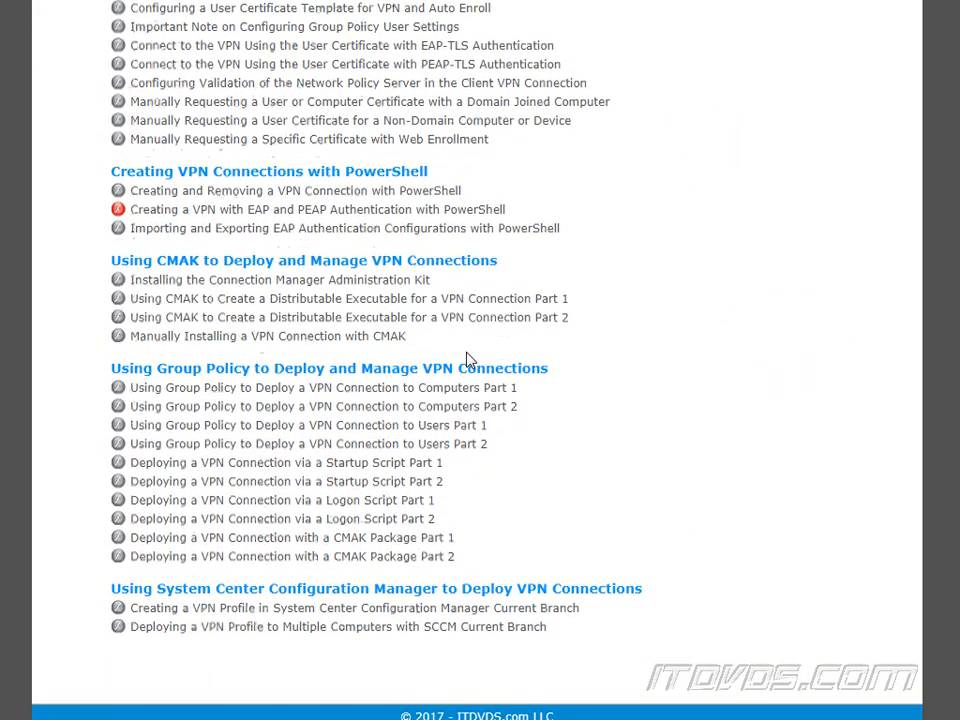
scroll(up, 3)
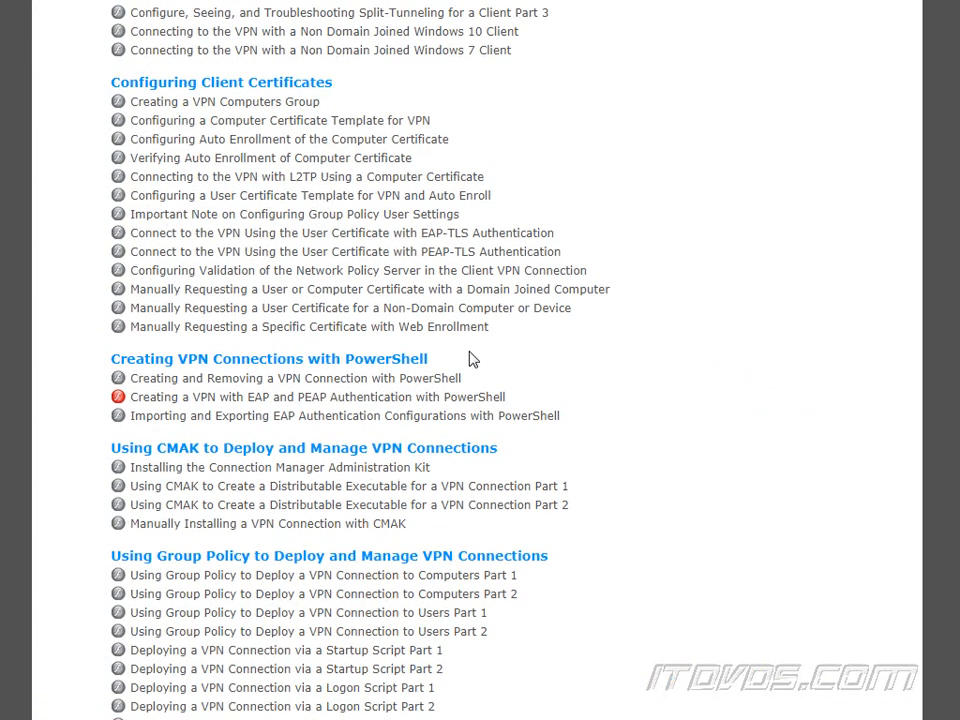
scroll(down, 3)
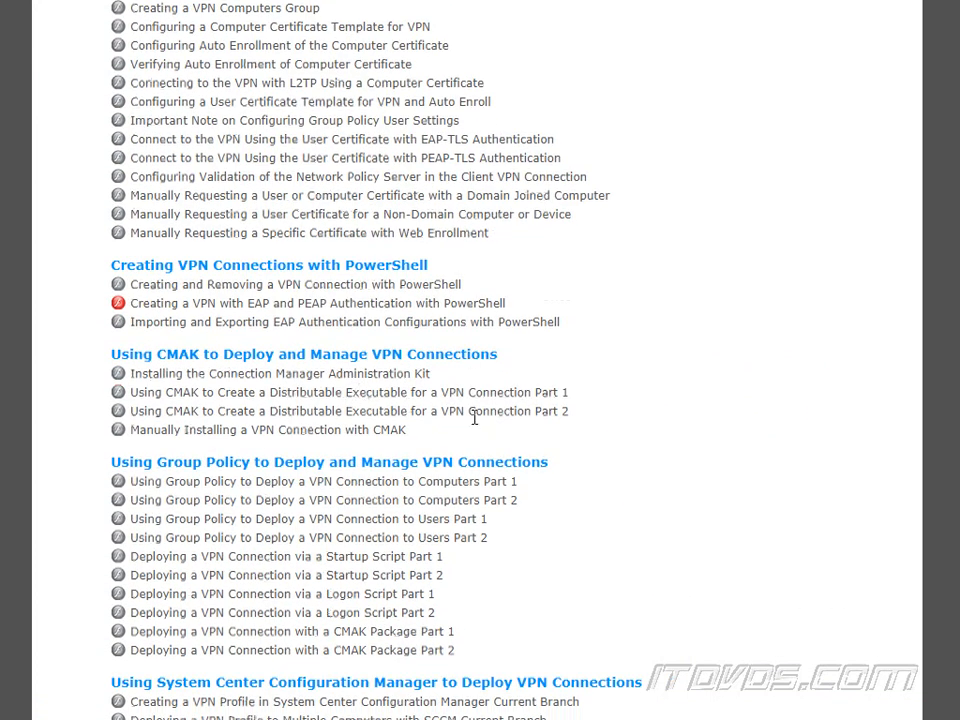
scroll(down, 3)
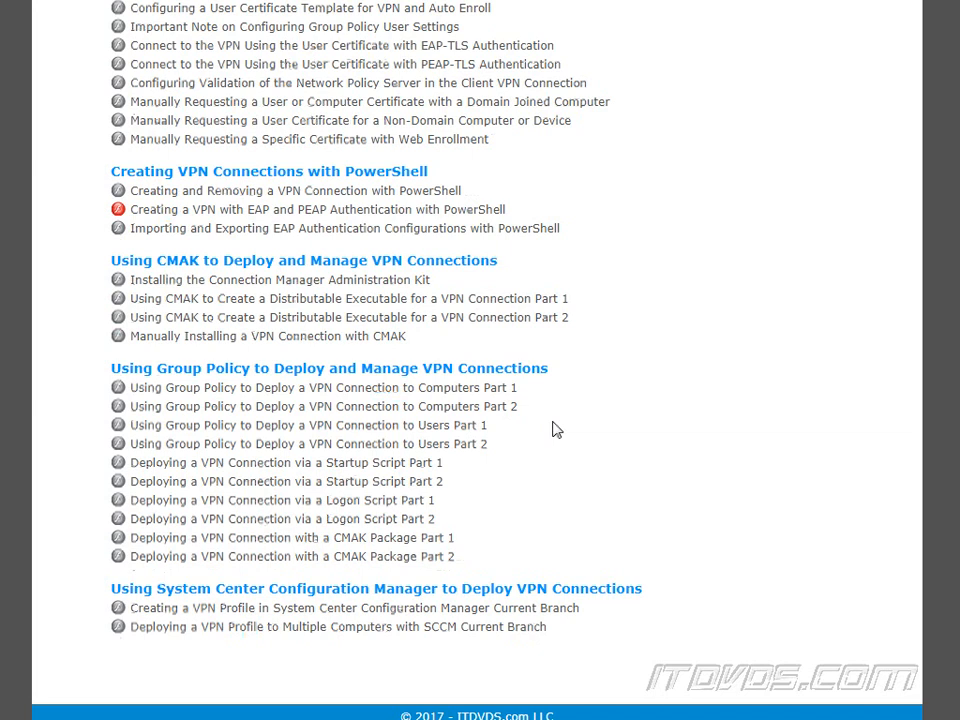